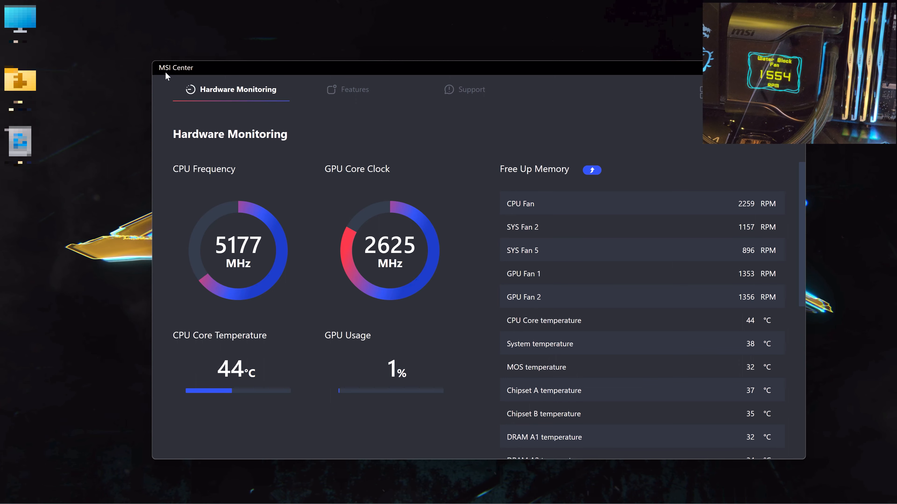
pyautogui.moveTo(241, 111)
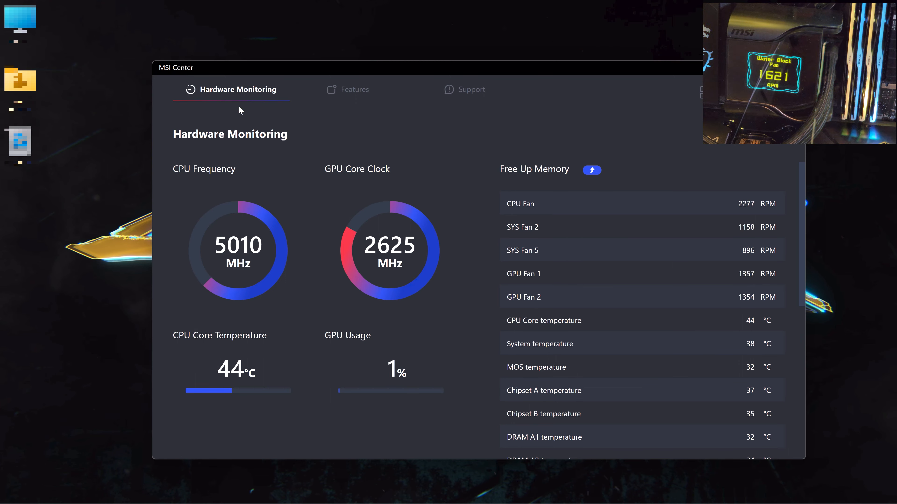
pyautogui.moveTo(295, 117)
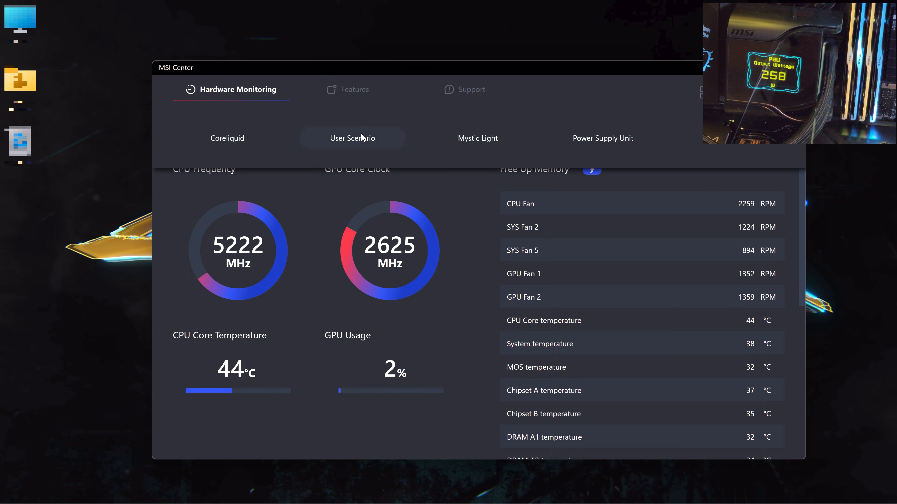
# - Reveal the Features list with Coreliquid, User Scenario, Mystic Light and Power Supply Unit
pyautogui.click(227, 138)
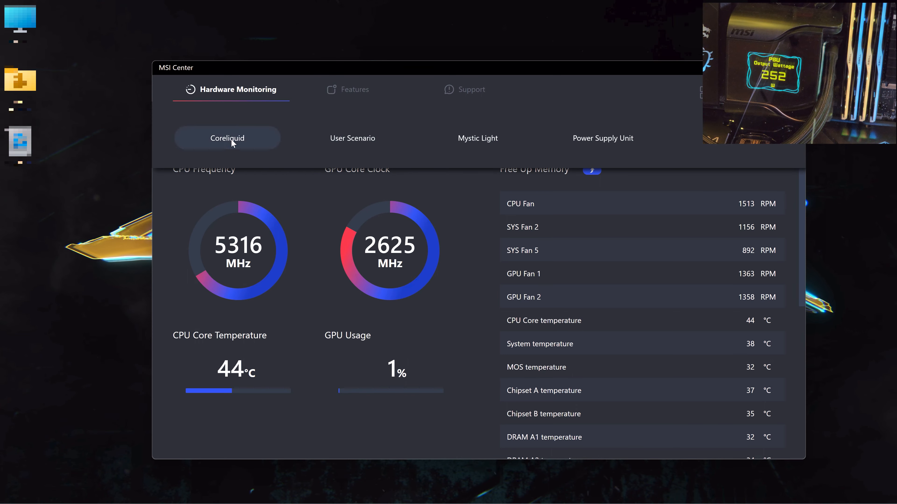
# - In the Coreliquid settings, switch the LCD display off and back on
pyautogui.click(355, 90)
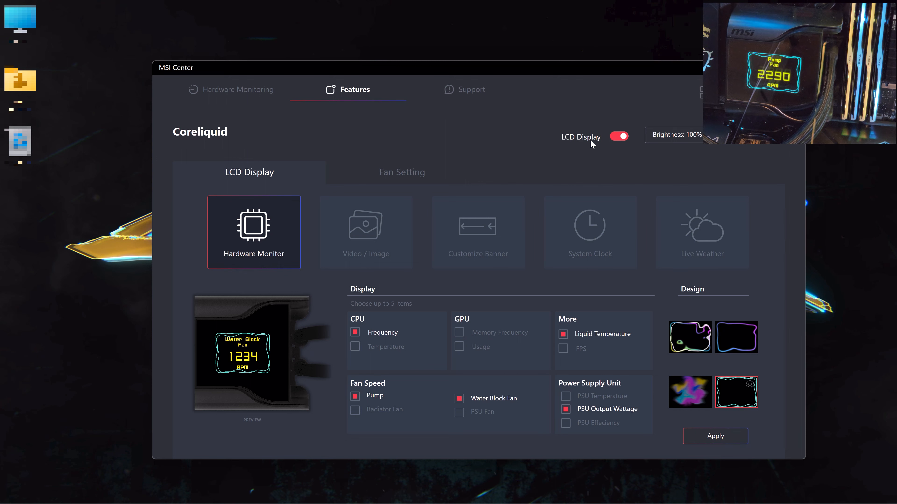
pyautogui.click(619, 137)
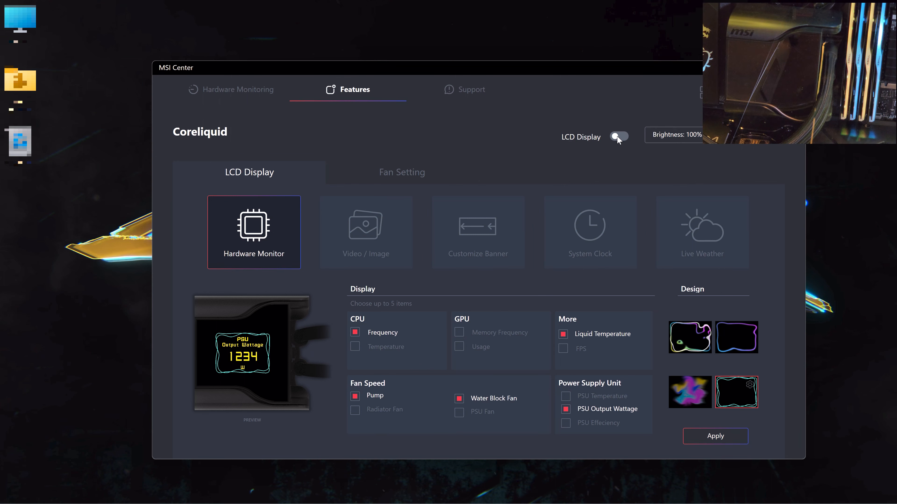
pyautogui.click(619, 136)
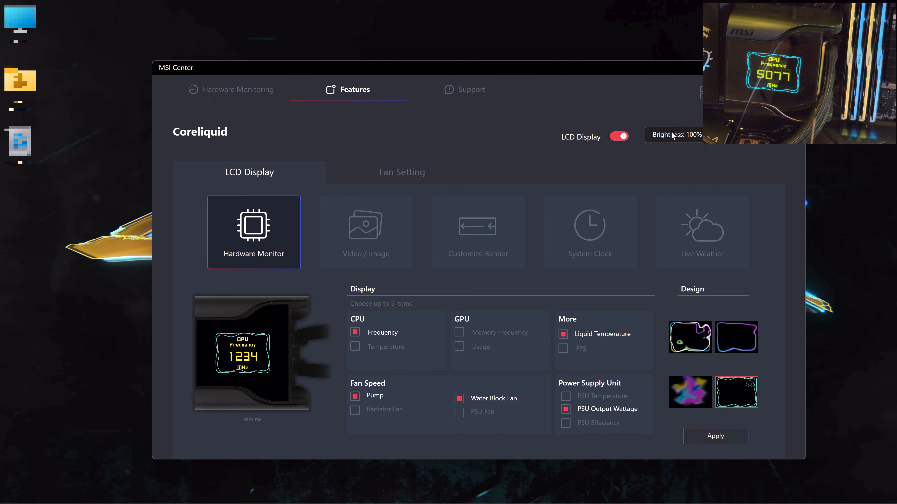
# - Raise the LCD brightness to 100% and confirm it
pyautogui.click(675, 135)
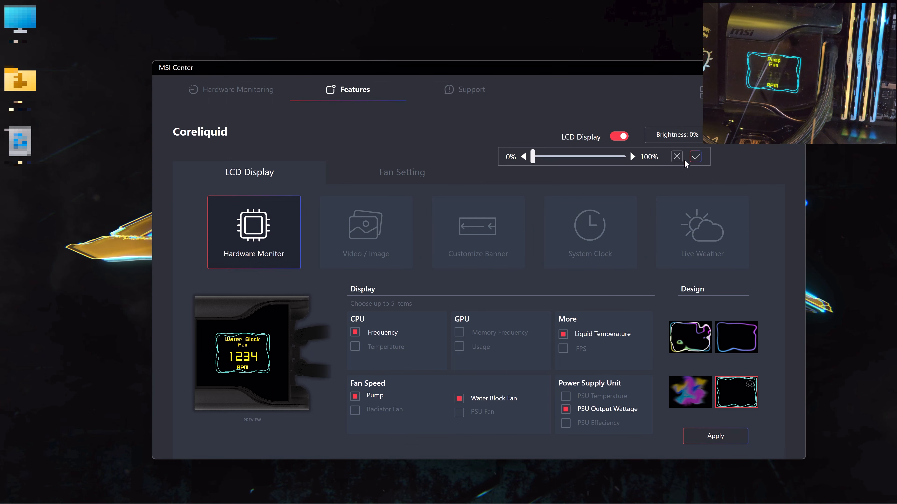
pyautogui.moveTo(532, 156); pyautogui.dragTo(549, 156)
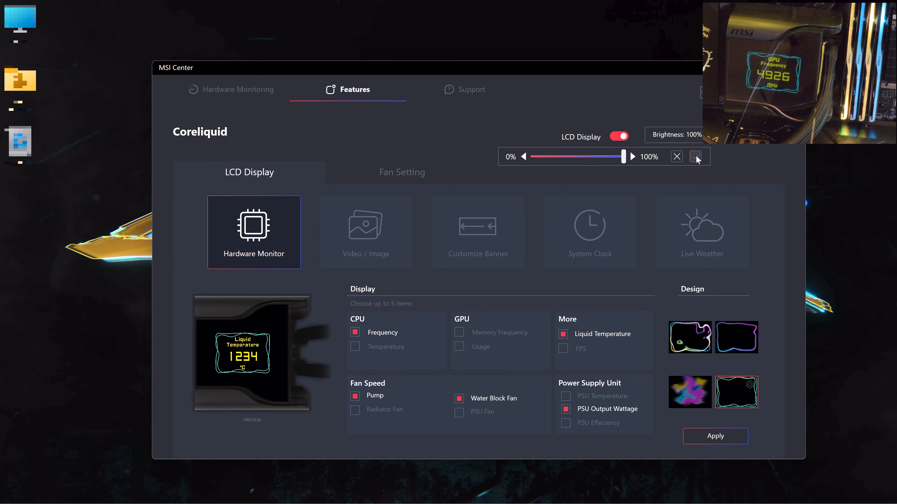
pyautogui.click(696, 157)
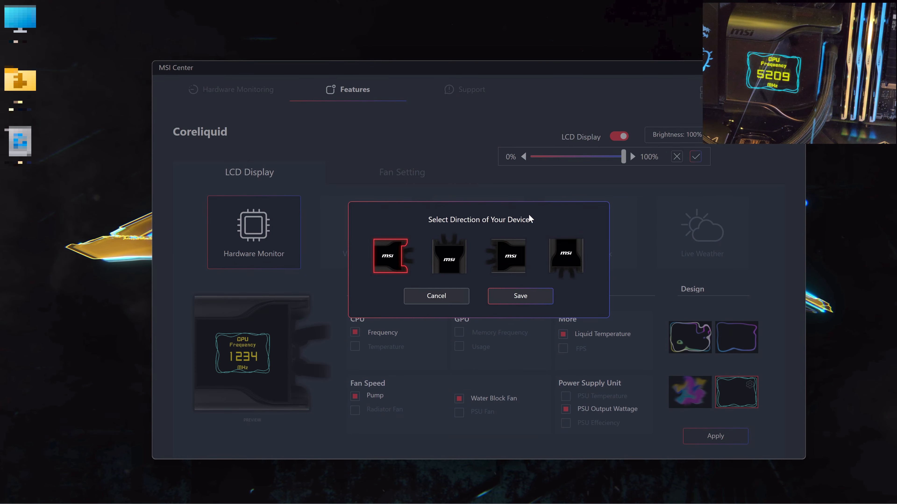
# - Preview the upright and sideways mounting directions, then save the original horizontal orientation
pyautogui.click(449, 256)
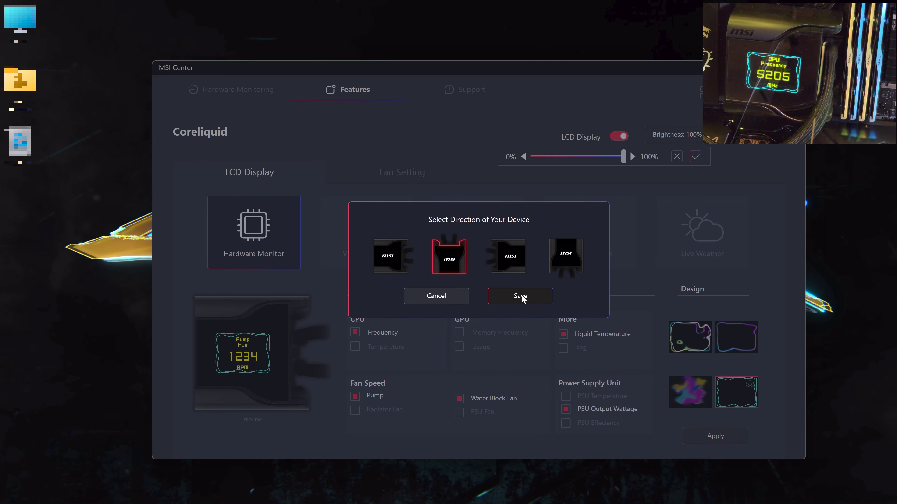
pyautogui.click(520, 296)
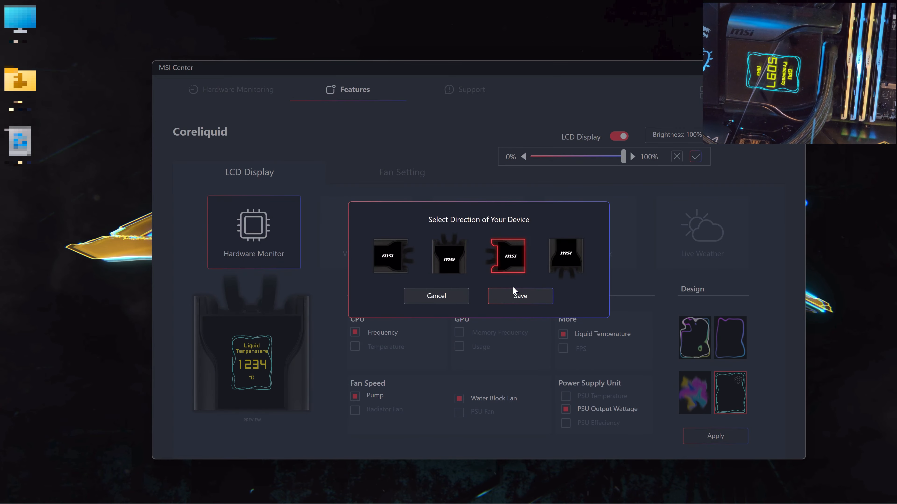
pyautogui.click(520, 297)
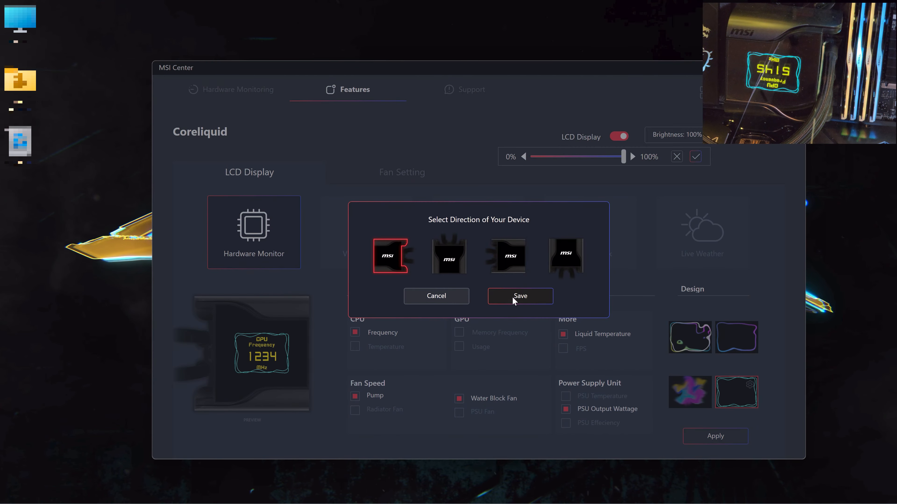
pyautogui.click(520, 296)
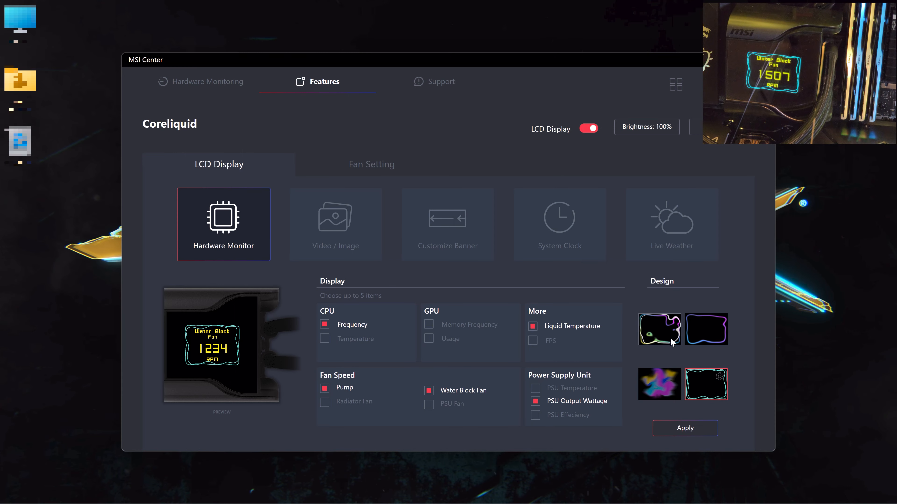
# - Apply the multicolour swirl frame design to the LCD, then pick the thin outline frame to customise
pyautogui.click(685, 428)
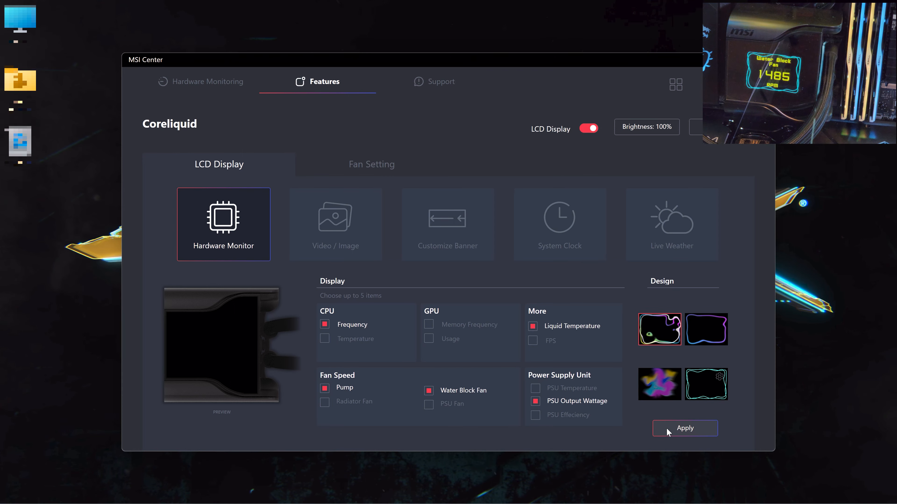
pyautogui.click(685, 428)
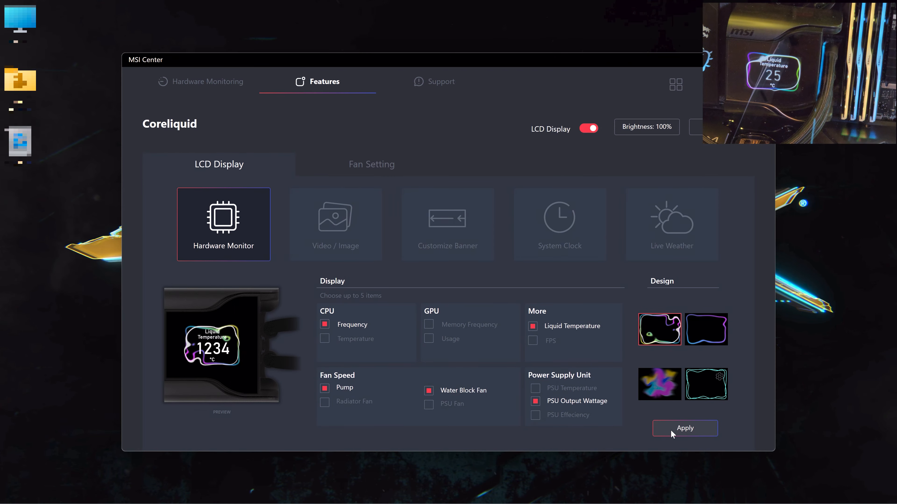
pyautogui.click(686, 429)
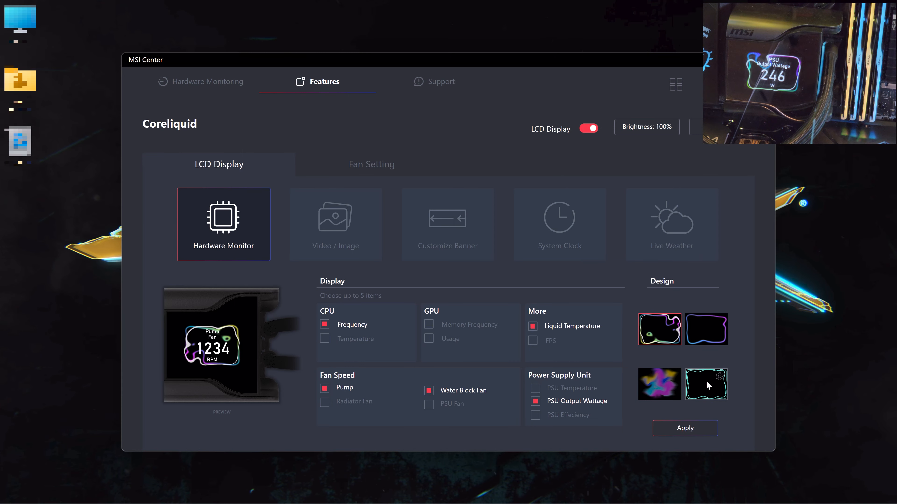
pyautogui.click(718, 376)
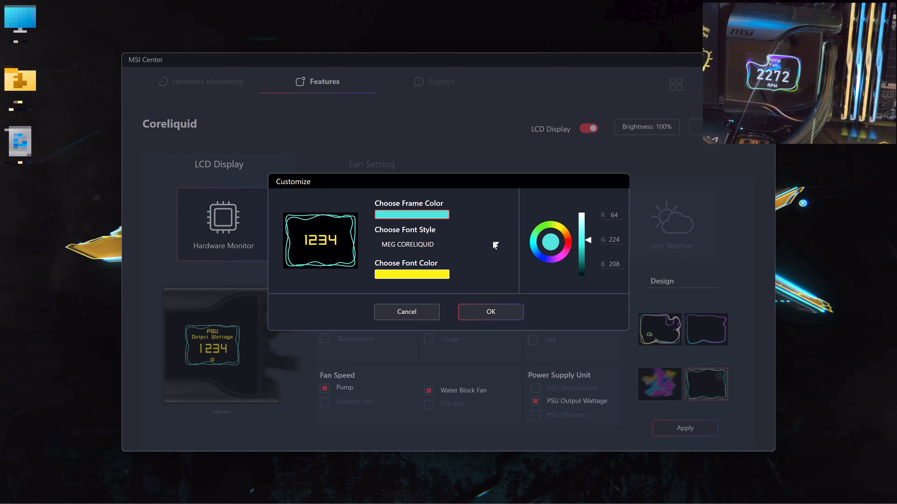
# - Accept the thin cyan outline frame with yellow numbers and apply it to the LCD
pyautogui.click(407, 245)
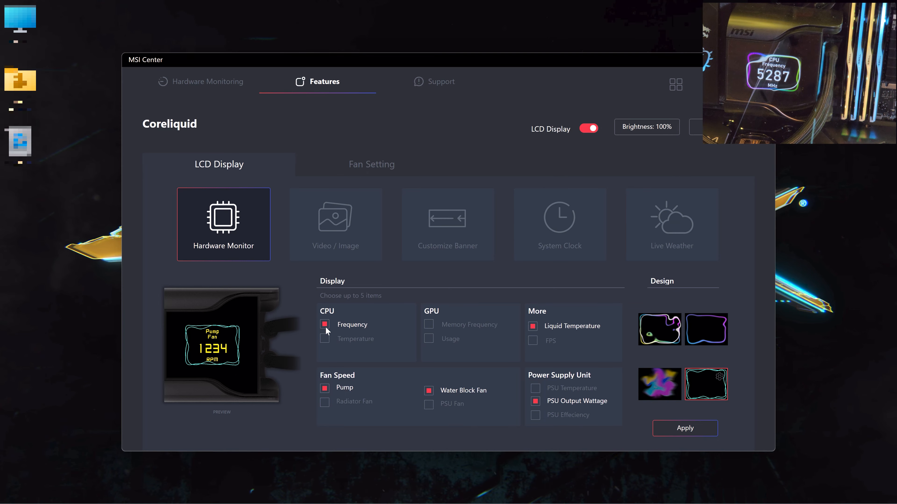
pyautogui.click(686, 428)
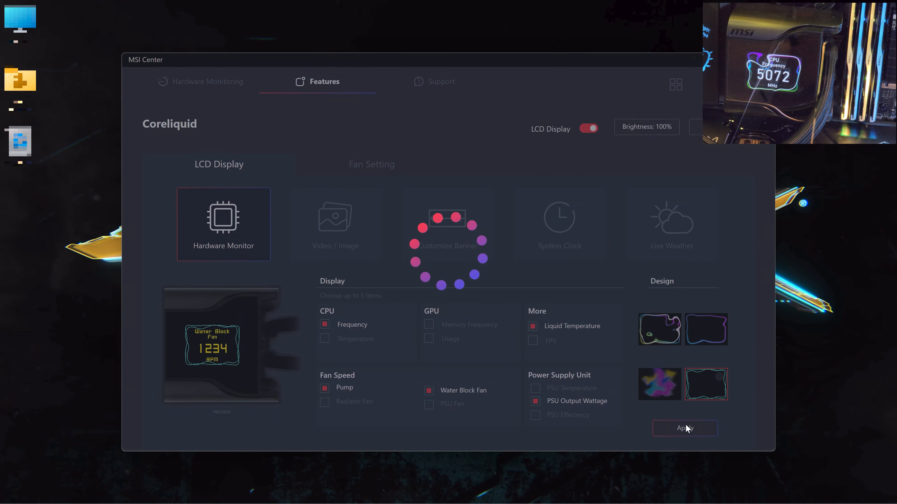
pyautogui.click(335, 224)
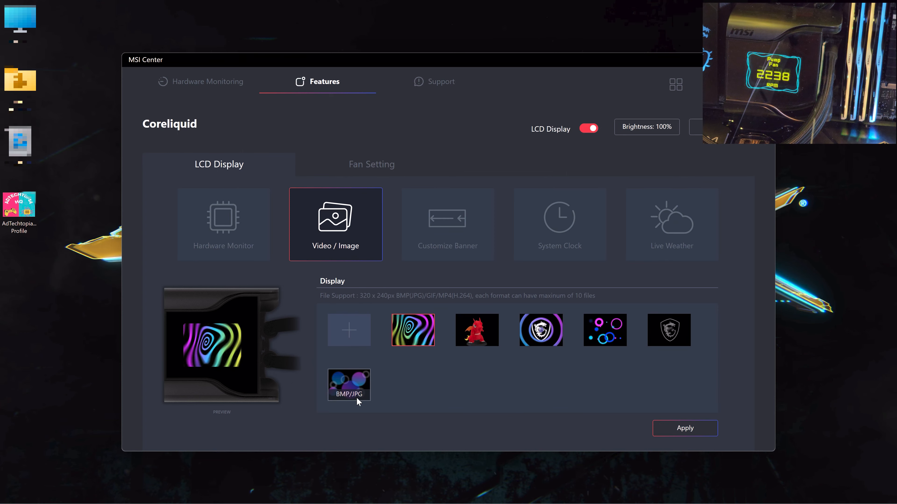
# - In the Video / Image gallery, preview the purple bubbles picture then the neon circles animation
pyautogui.click(349, 386)
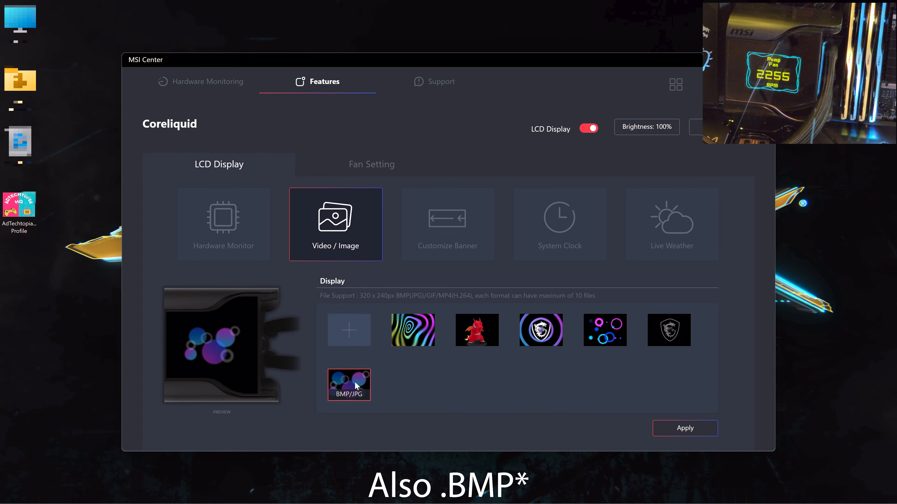
pyautogui.click(605, 330)
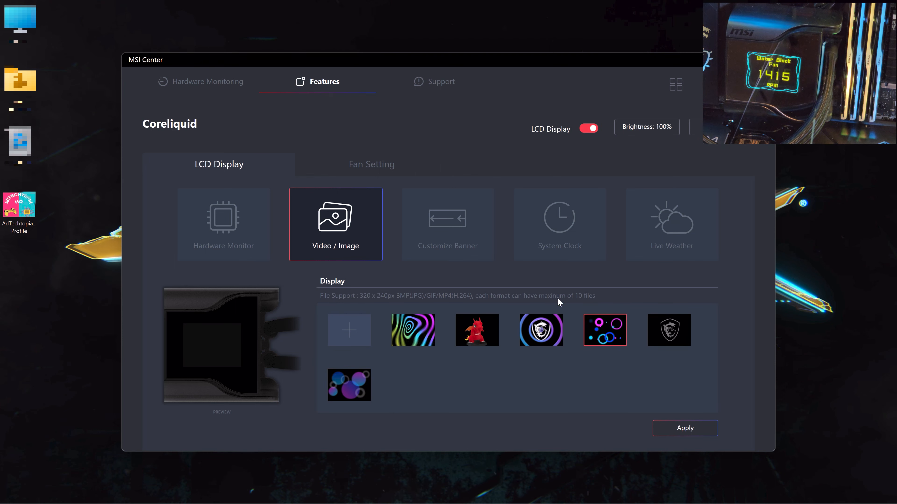
pyautogui.moveTo(403, 346)
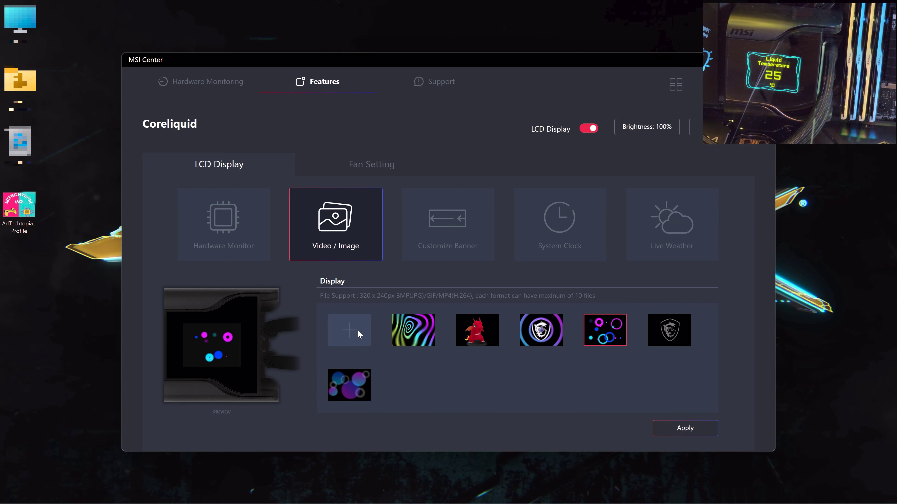
# - Add the cropped ADTECHTOPIA HQ logo image to the gallery and show it on the LCD
pyautogui.click(349, 330)
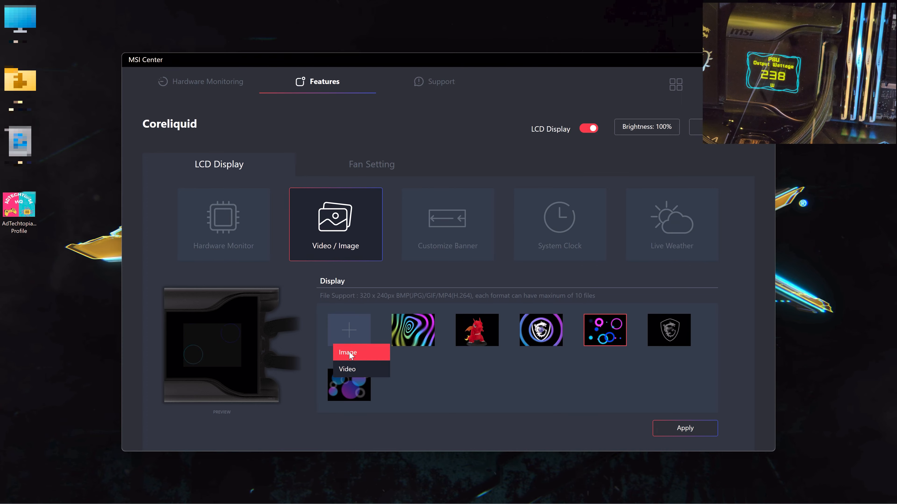
pyautogui.click(350, 352)
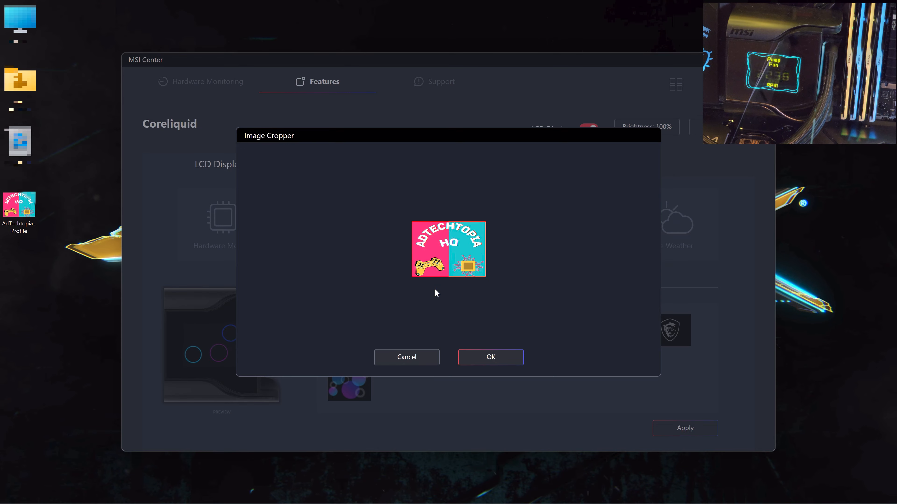
pyautogui.click(491, 357)
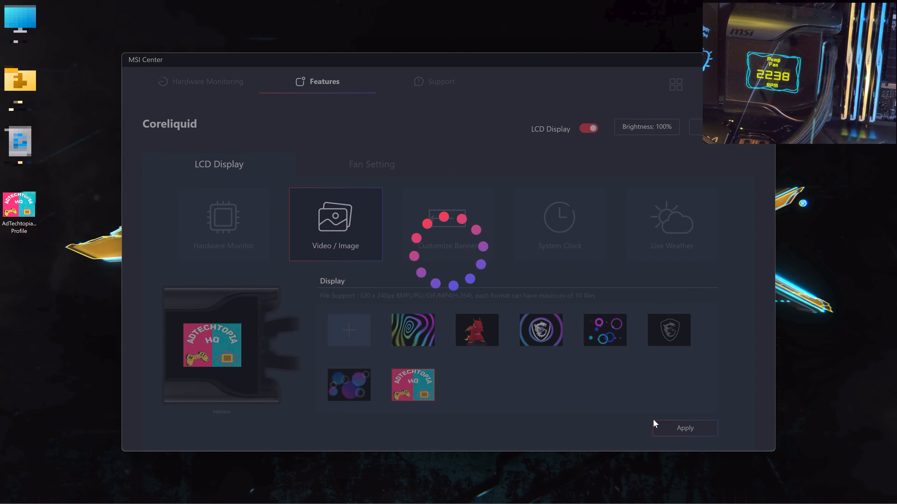
pyautogui.moveTo(643, 418)
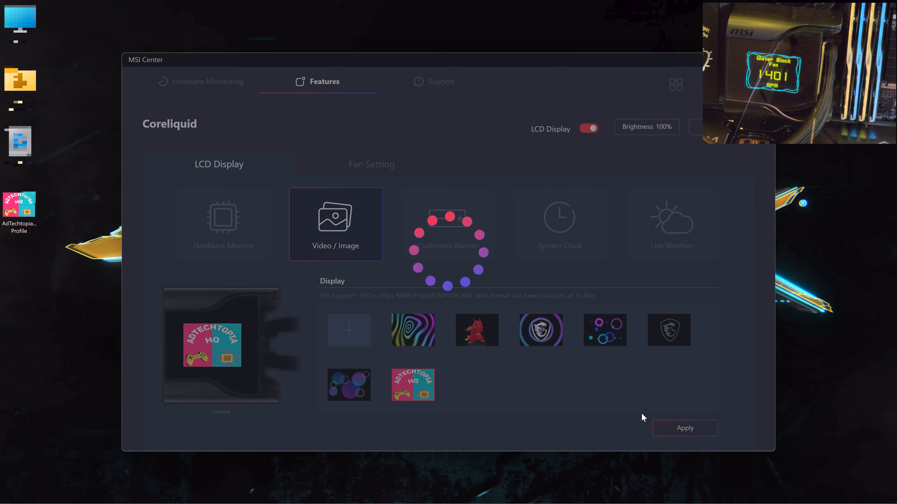
pyautogui.click(413, 384)
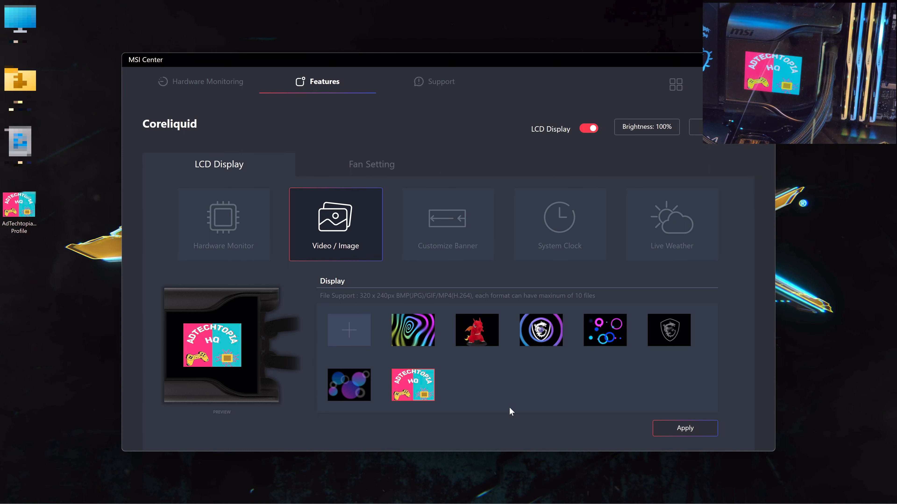
pyautogui.moveTo(472, 428)
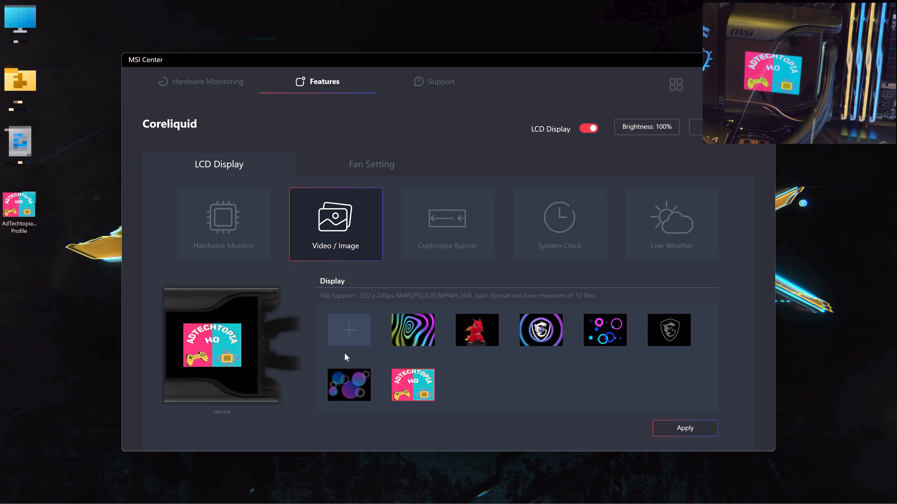
pyautogui.click(348, 331)
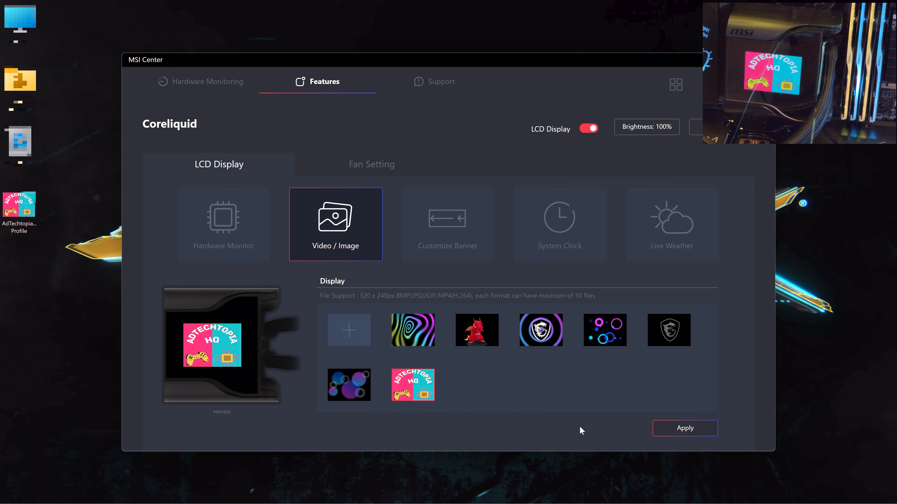
pyautogui.moveTo(398, 474)
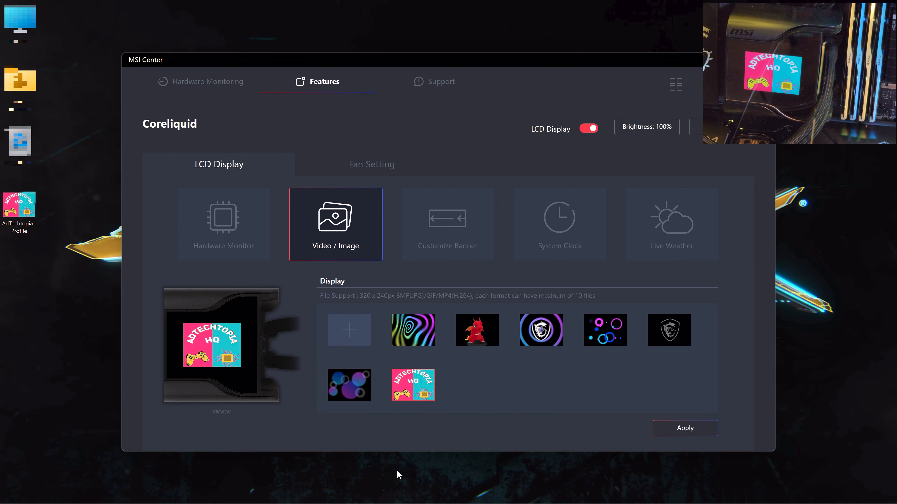
# - Set a dragon-background banner reading "Hello my viewers! <3" scrolling on the LCD
pyautogui.click(447, 224)
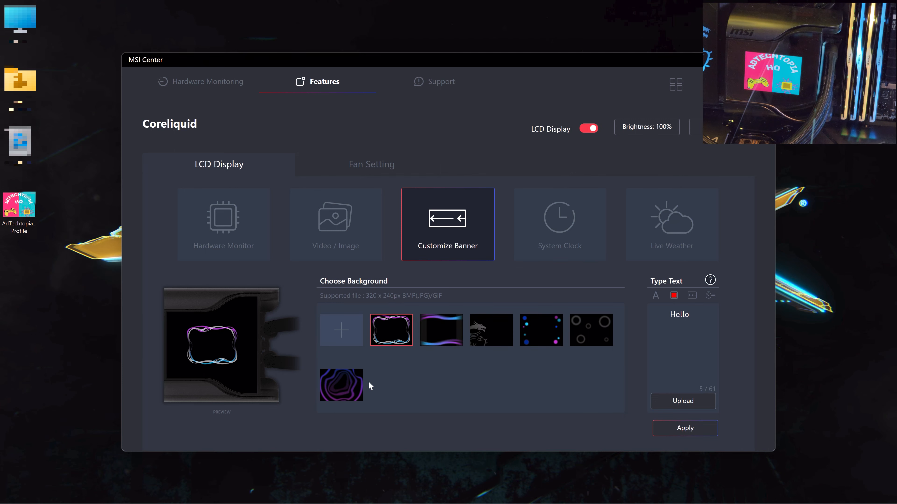
pyautogui.moveTo(338, 335)
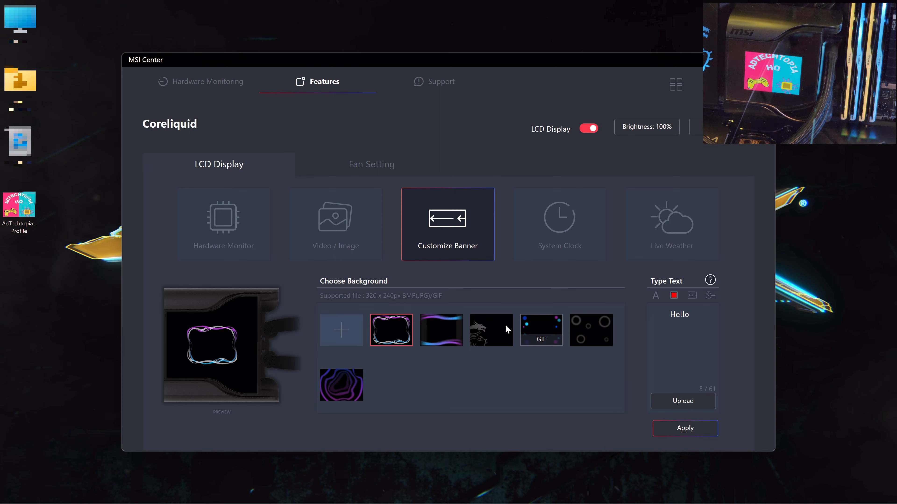
pyautogui.click(491, 330)
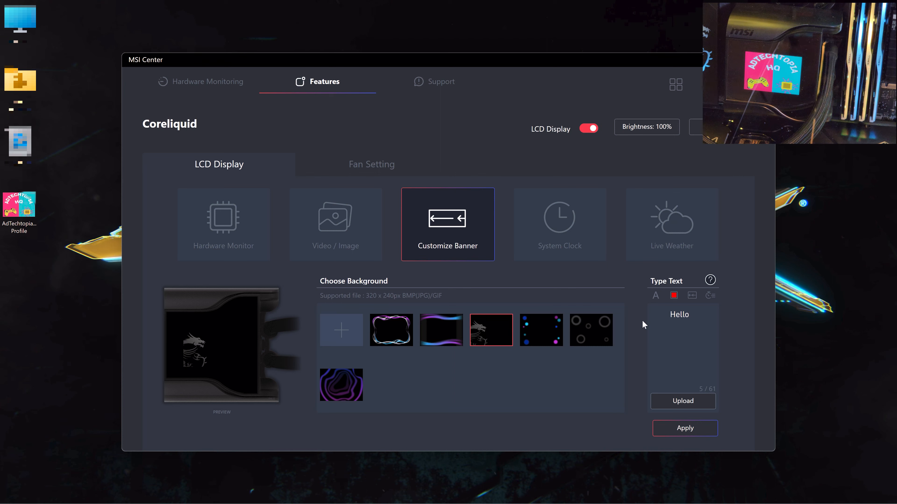
pyautogui.doubleClick(679, 314)
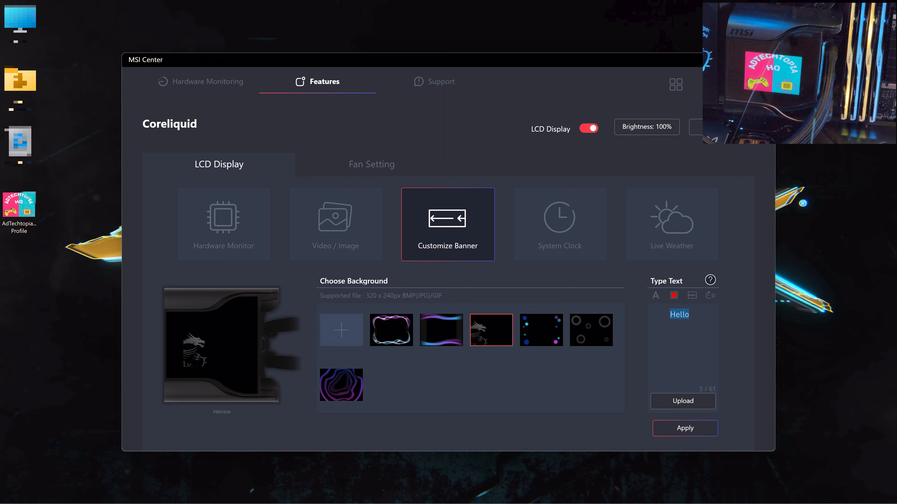
pyautogui.click(692, 295)
pyautogui.write(' my viewers! <3')
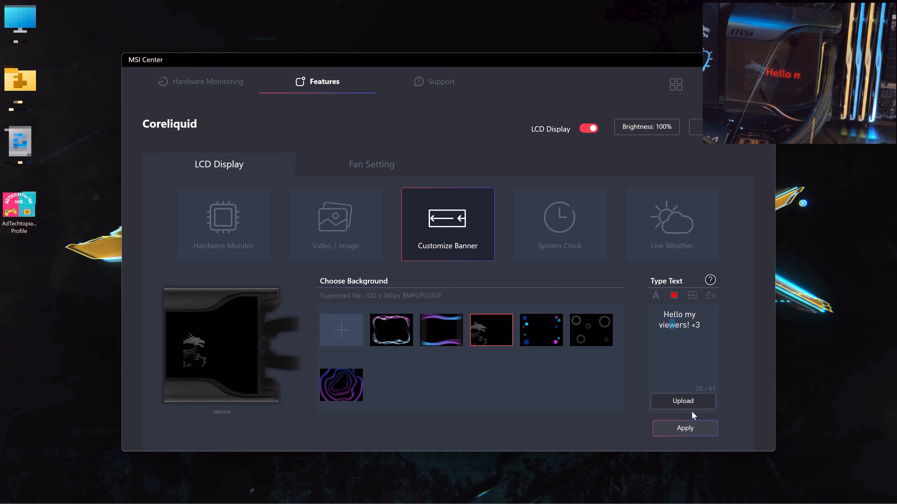
pyautogui.click(710, 295)
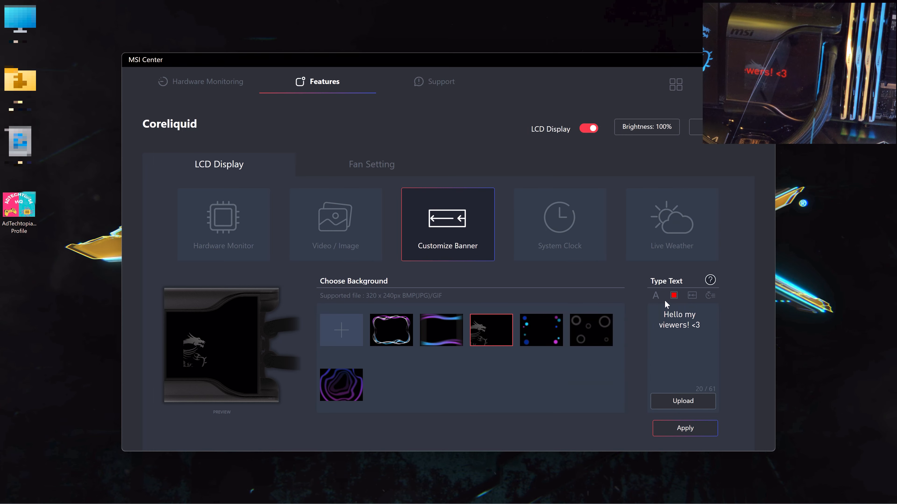
pyautogui.click(656, 295)
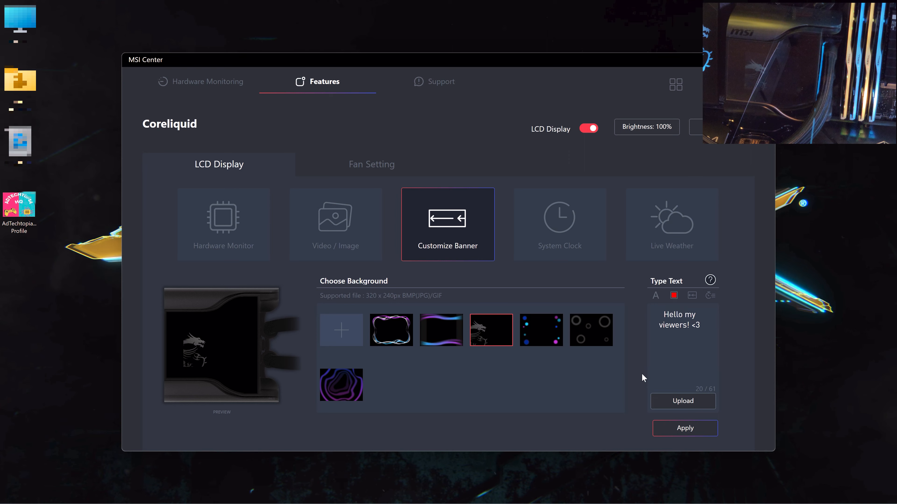
pyautogui.moveTo(437, 231)
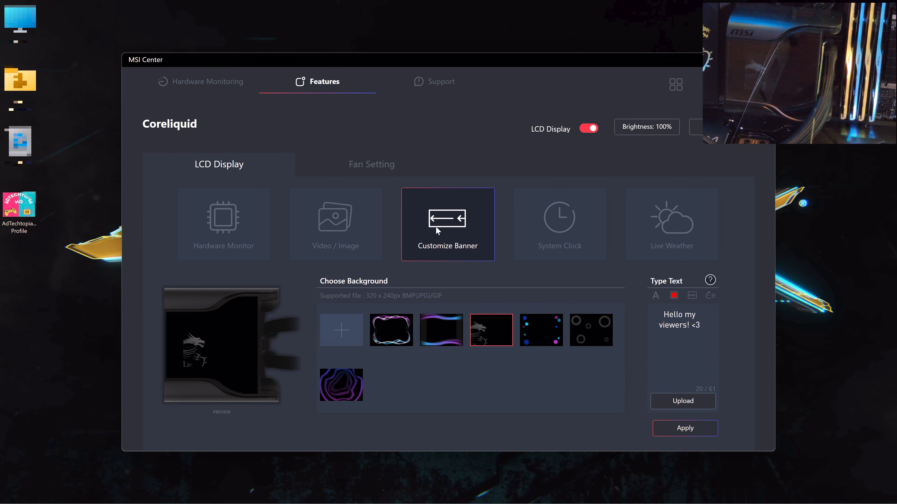
pyautogui.moveTo(545, 238)
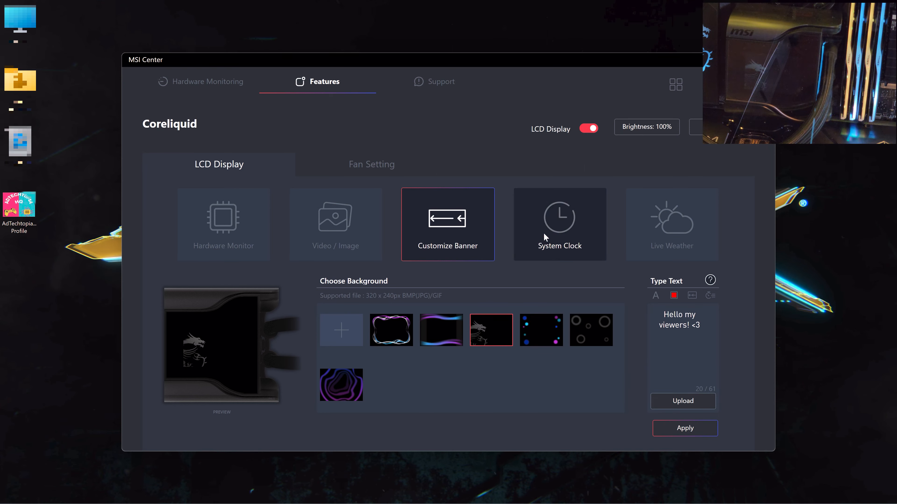
# - Show the system clock on the LCD, then switch it to the segmented digital style
pyautogui.click(559, 224)
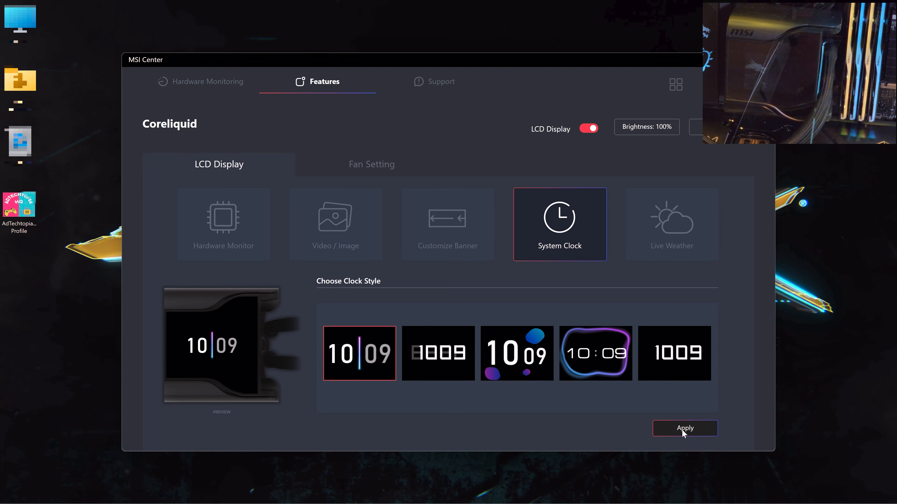
pyautogui.click(685, 428)
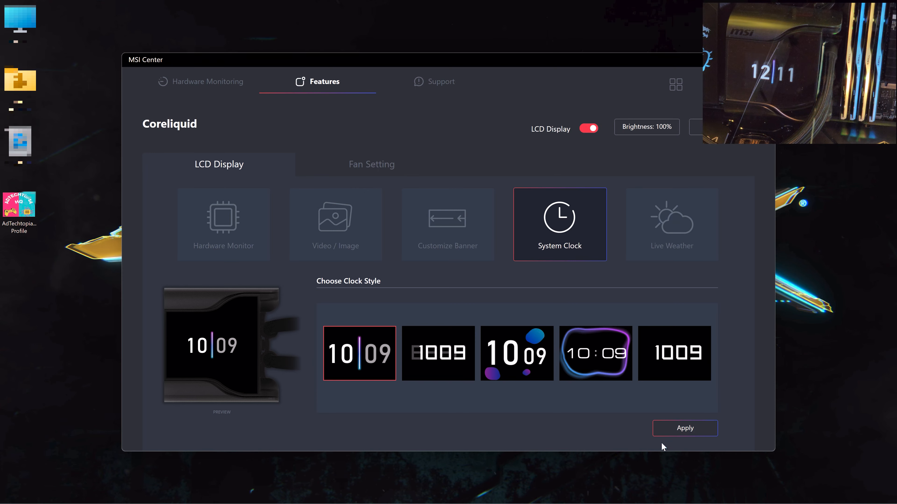
pyautogui.click(439, 355)
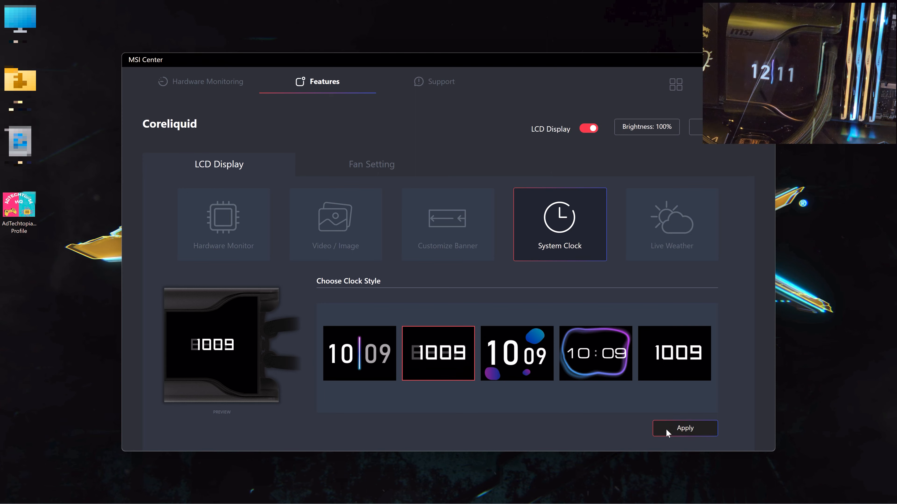
pyautogui.click(685, 428)
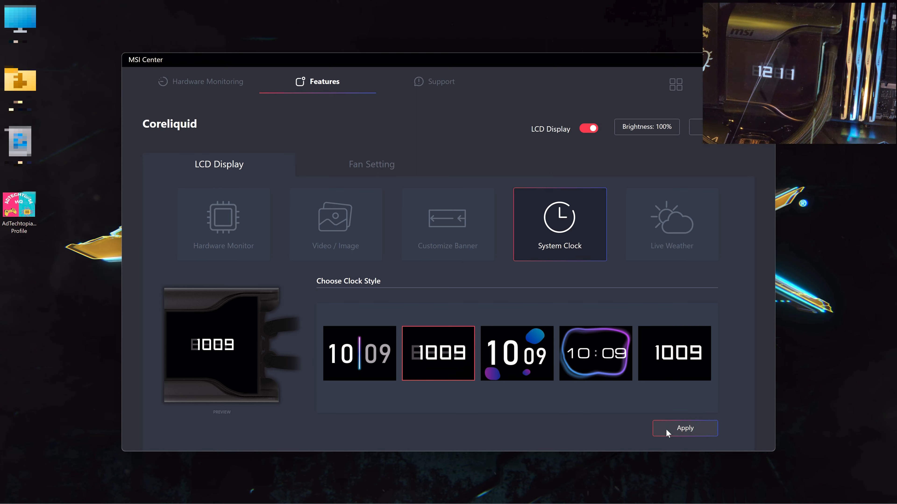
pyautogui.moveTo(708, 360)
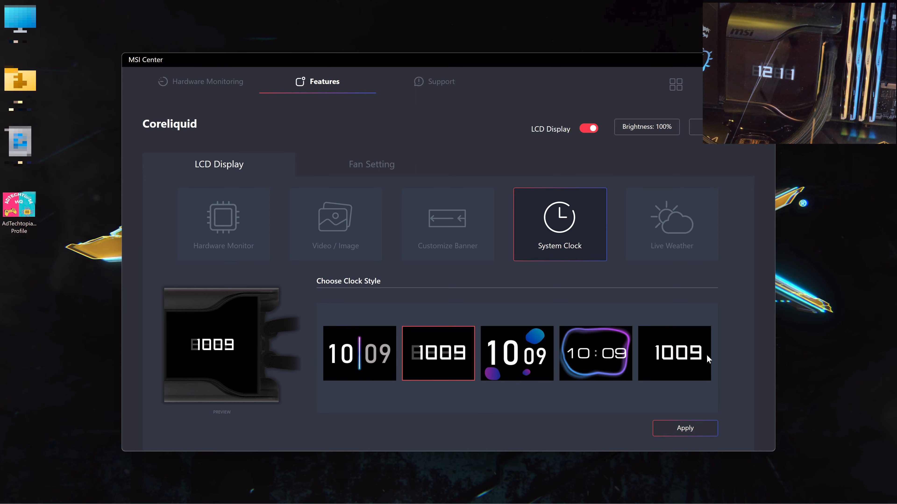
pyautogui.moveTo(655, 235)
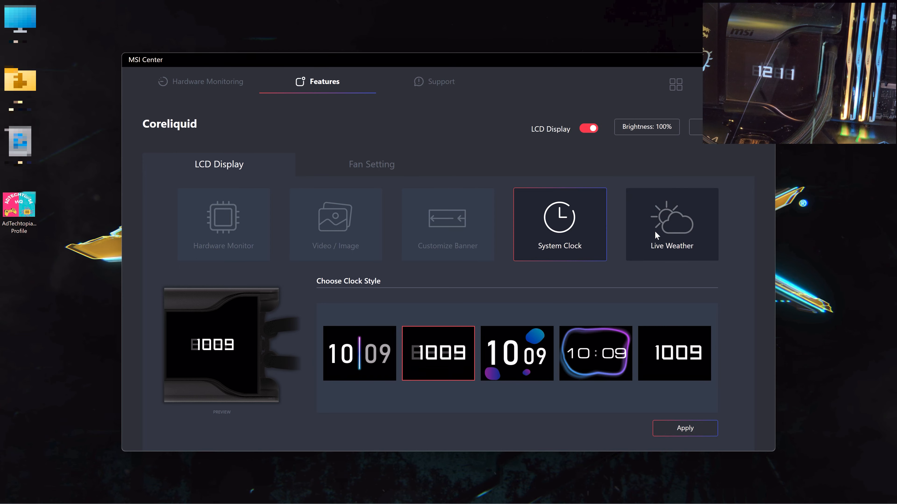
# - Switch the LCD mode to Live Weather, previewing sunny 20 °C for Corsico
pyautogui.click(672, 225)
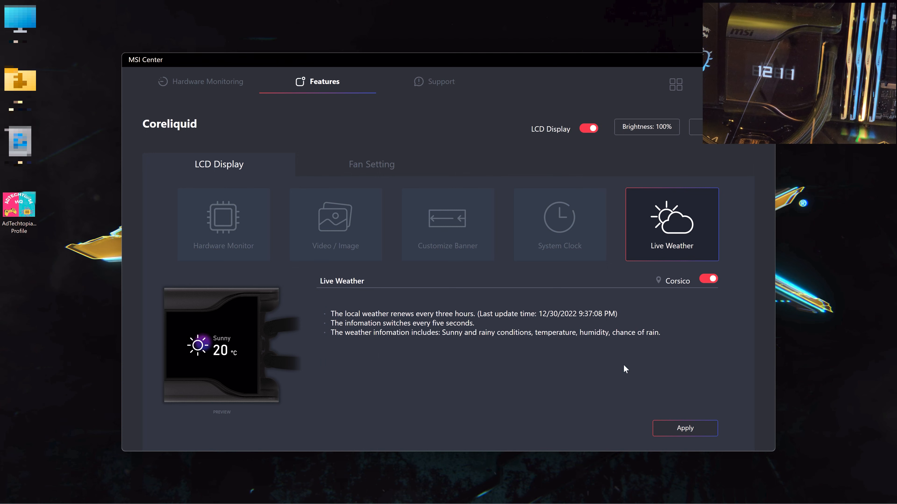
pyautogui.moveTo(493, 330)
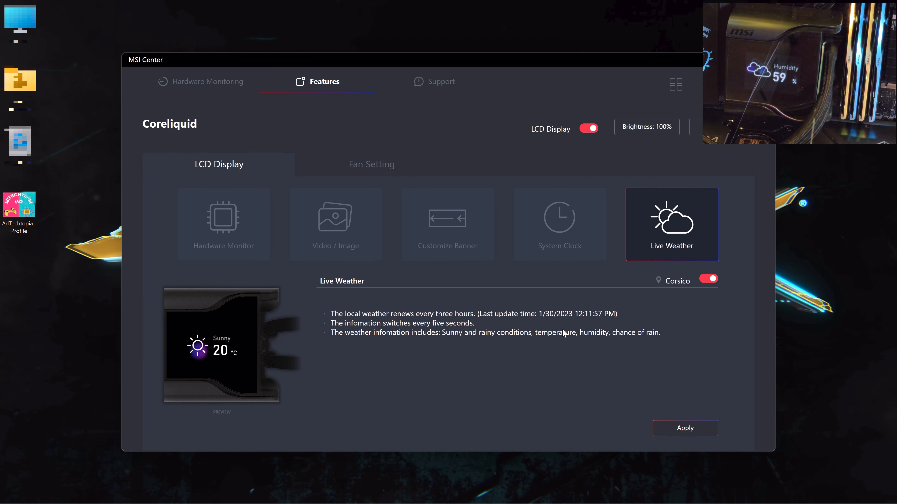
# - Switch the LCD to Hardware Monitor with the checked sensors and framed design, and apply it
pyautogui.click(223, 223)
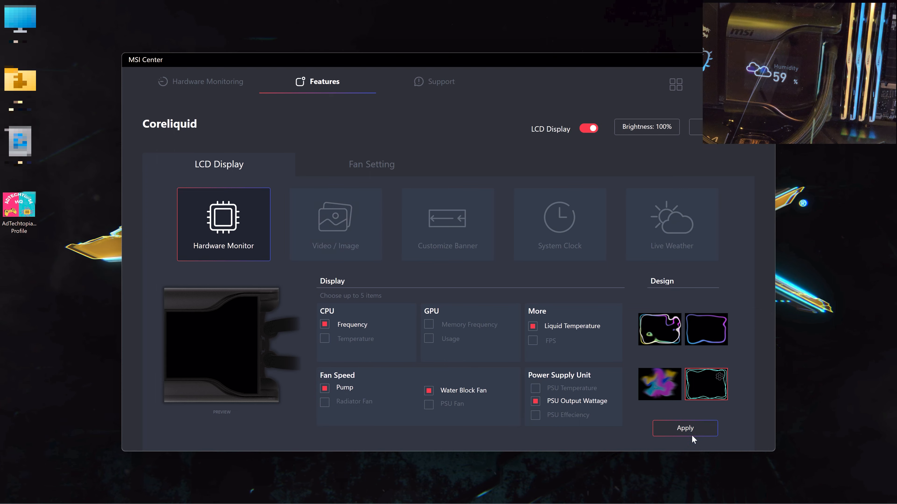
pyautogui.click(686, 429)
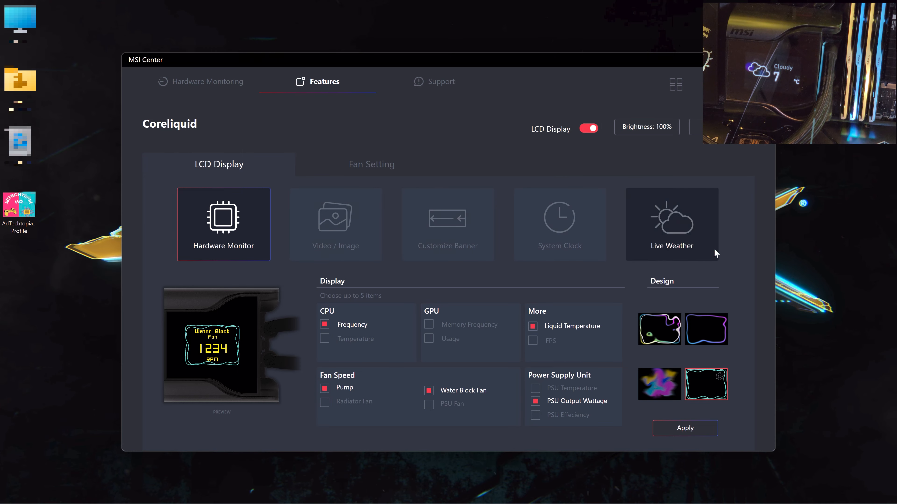
pyautogui.click(685, 429)
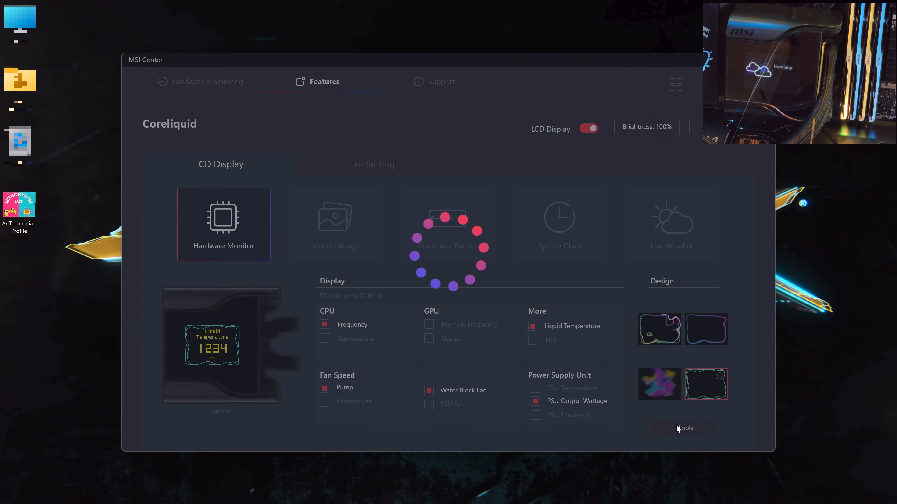
pyautogui.click(685, 428)
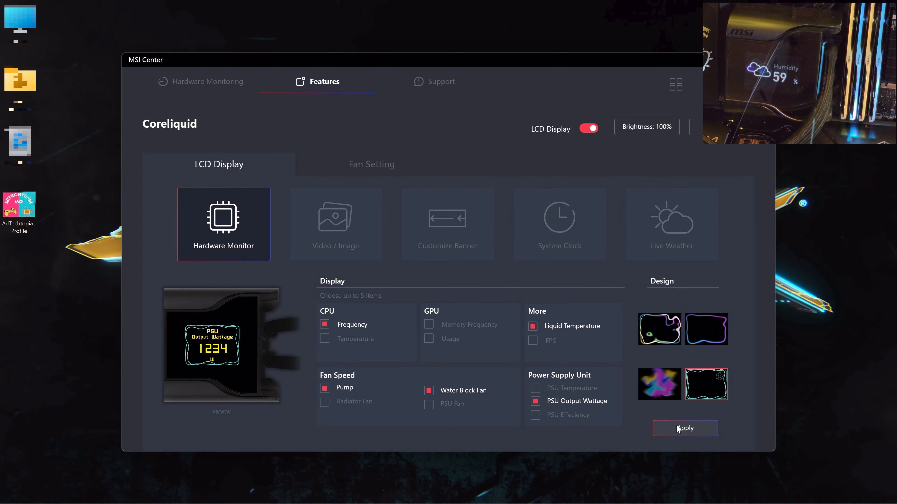
pyautogui.click(685, 428)
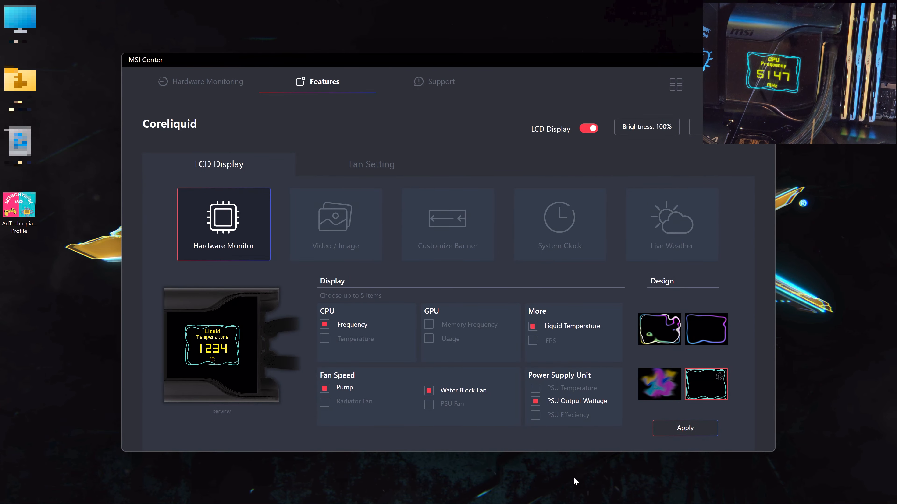
pyautogui.moveTo(252, 161)
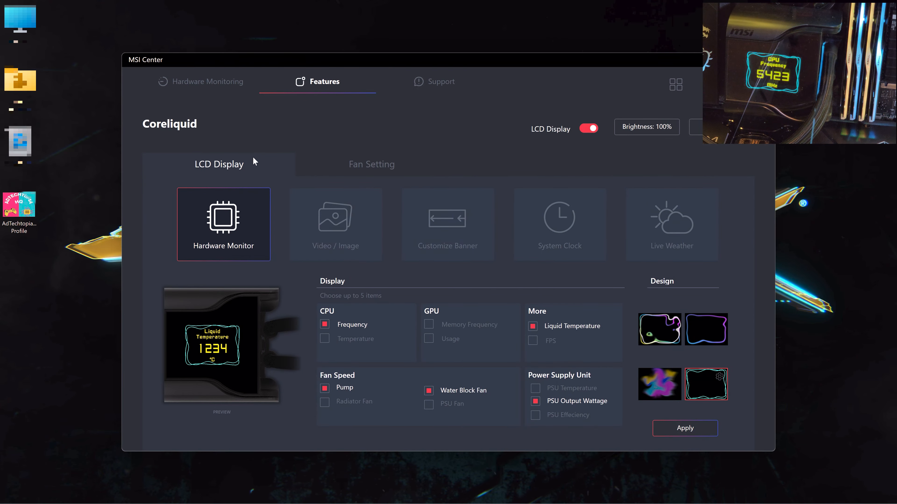
# - Show the Fan Setting page with the Balance preset for radiator fan, pump and water block fan
pyautogui.click(372, 164)
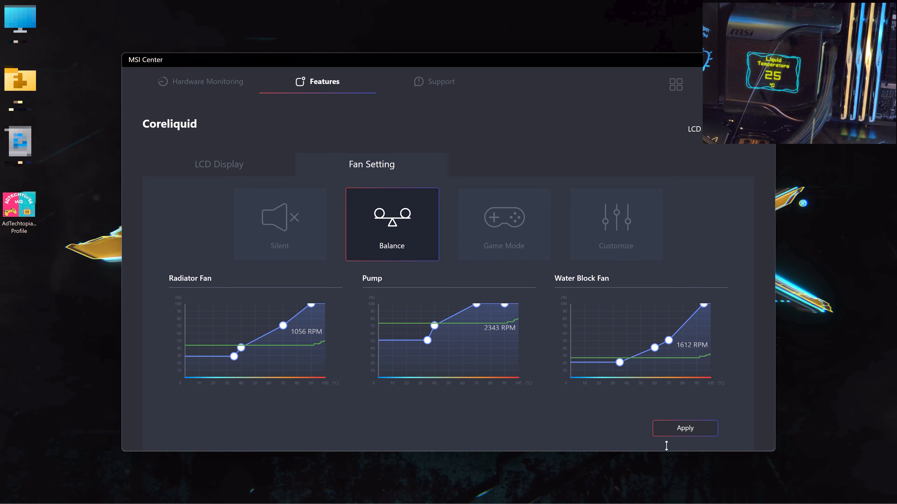
pyautogui.click(685, 429)
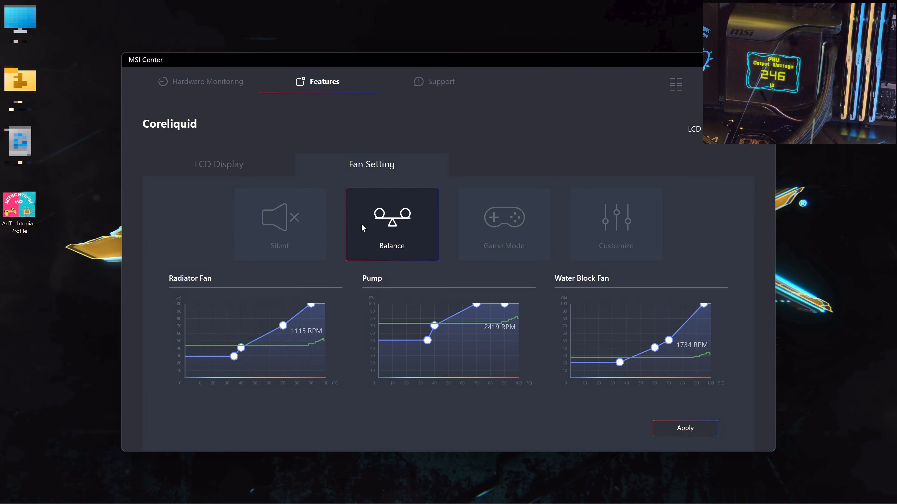
# - Select the Customize fan profile, then return to the Hardware Monitoring overview
pyautogui.click(616, 224)
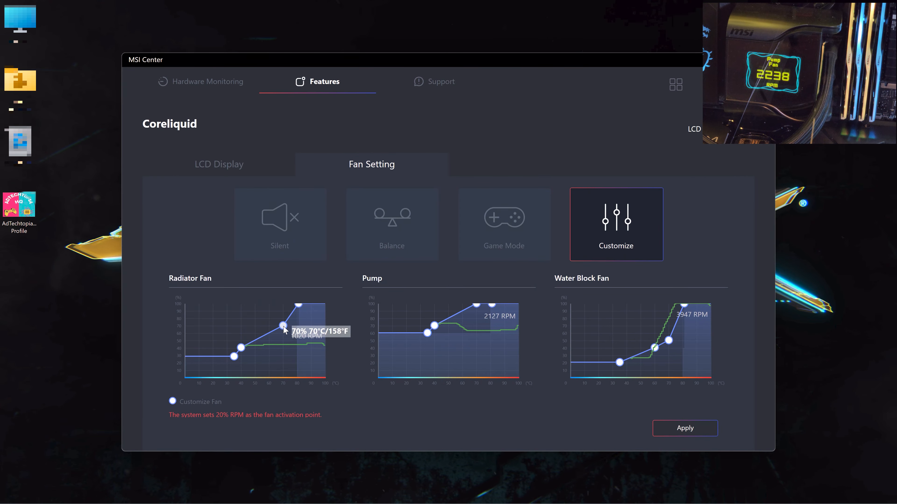
pyautogui.click(208, 82)
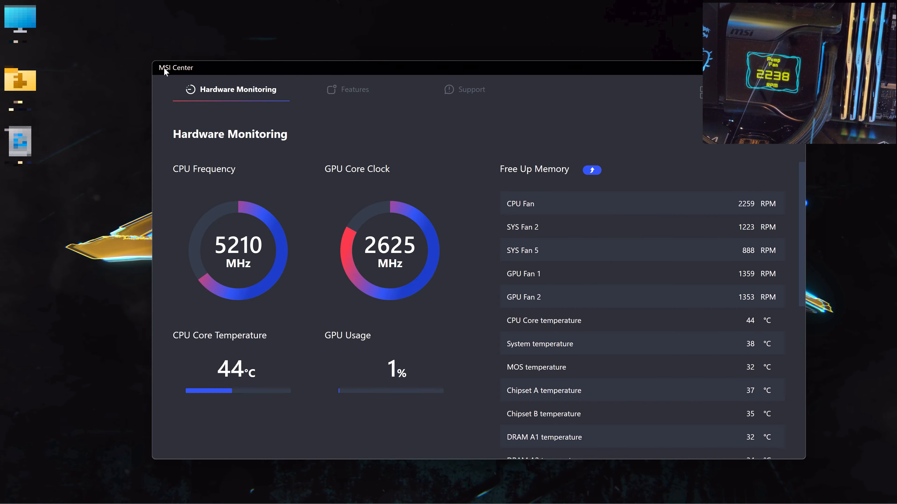